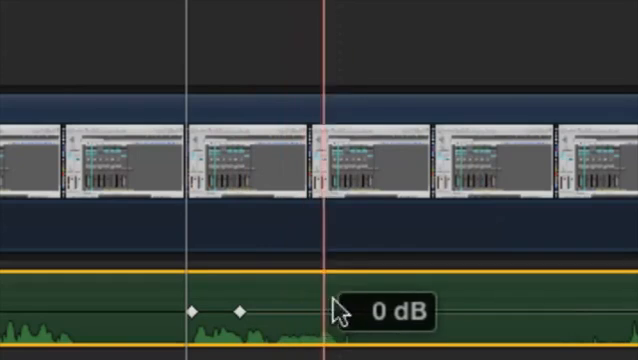
- Add a volume keyframe on the audio clip and slide the lowered pair earlier to about 00:00:08:04
left_click(348, 312)
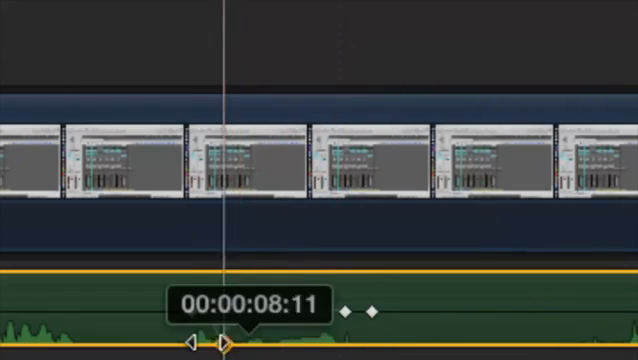
left_click_drag(220, 340, 204, 340)
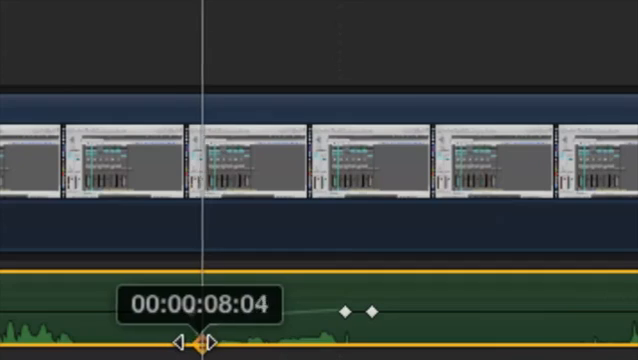